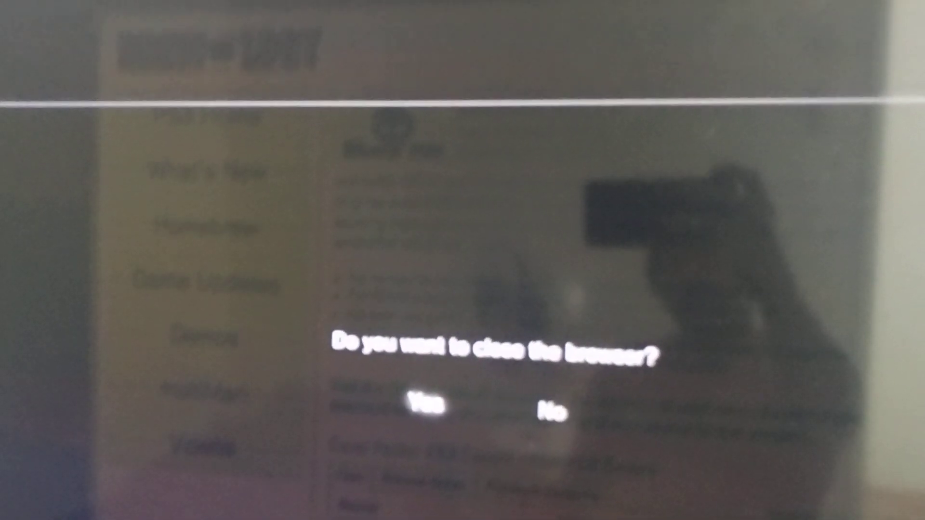
Confirm Yes to close the browser and return to the XMB Network menu
click(425, 398)
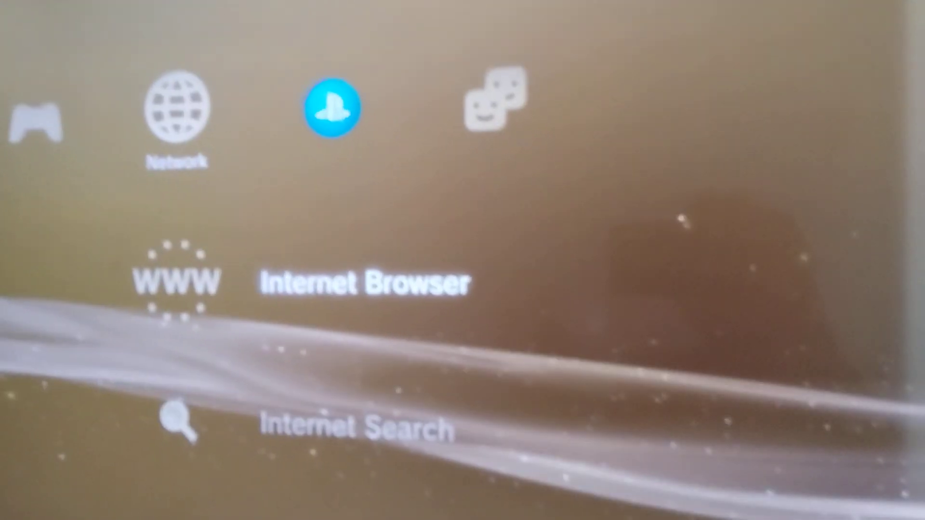